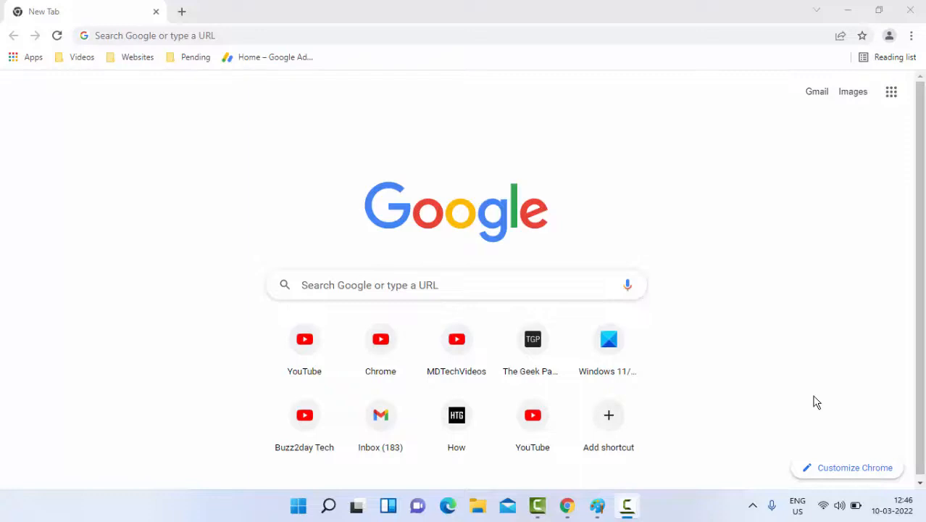
mouse_move(735, 316)
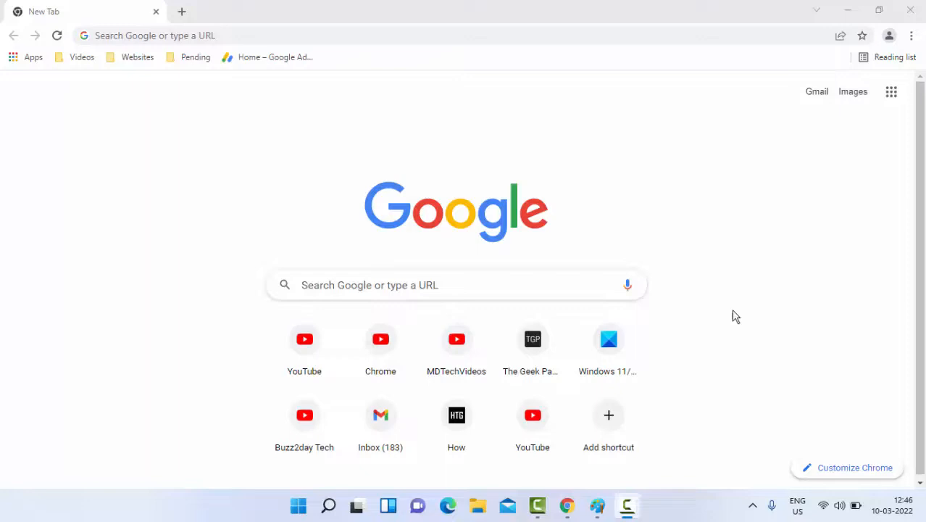
mouse_move(792, 274)
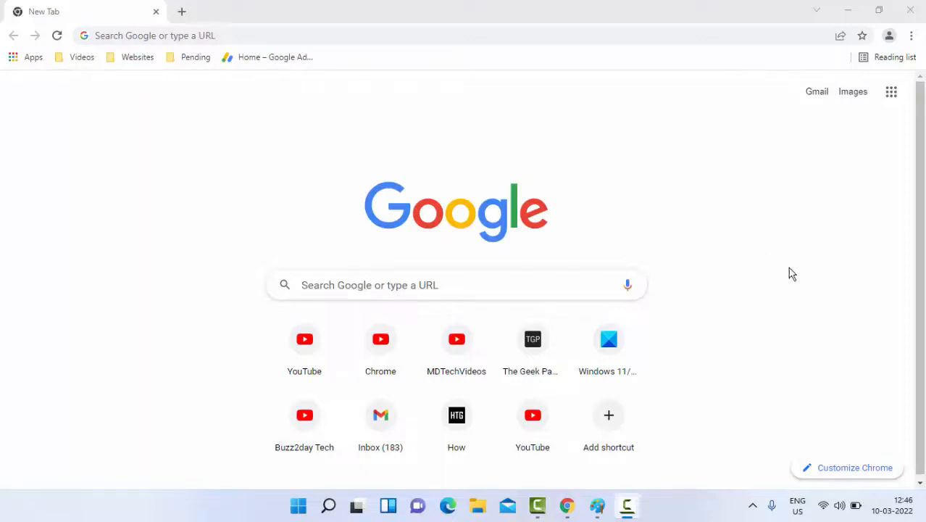
Open Chrome's three-dot Customize and control menu on the New Tab page.
click(911, 35)
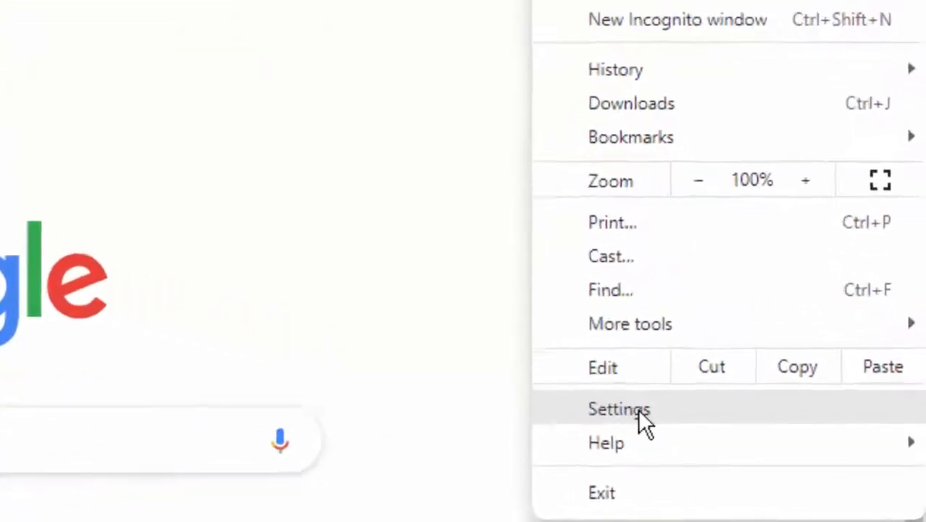
Open Settings and search for 'hardware' to find the hardware acceleration option.
click(619, 409)
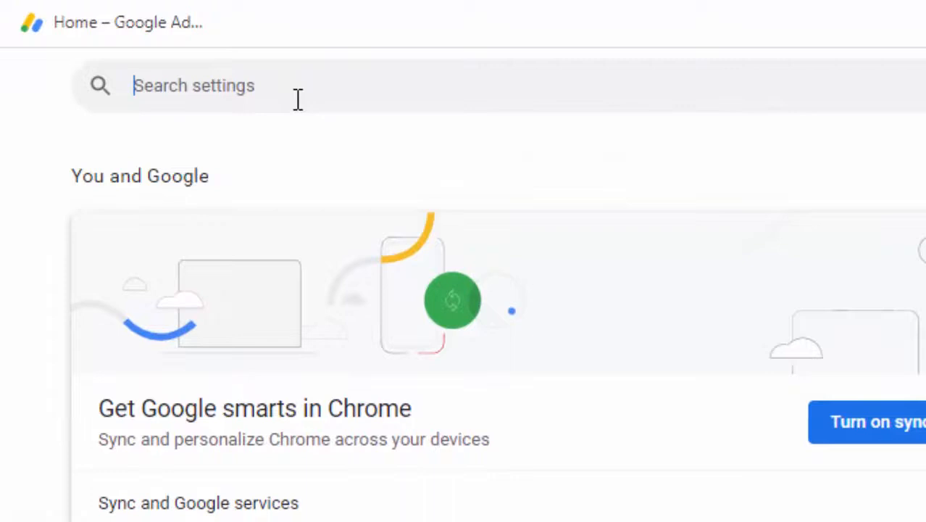
text(hardware)
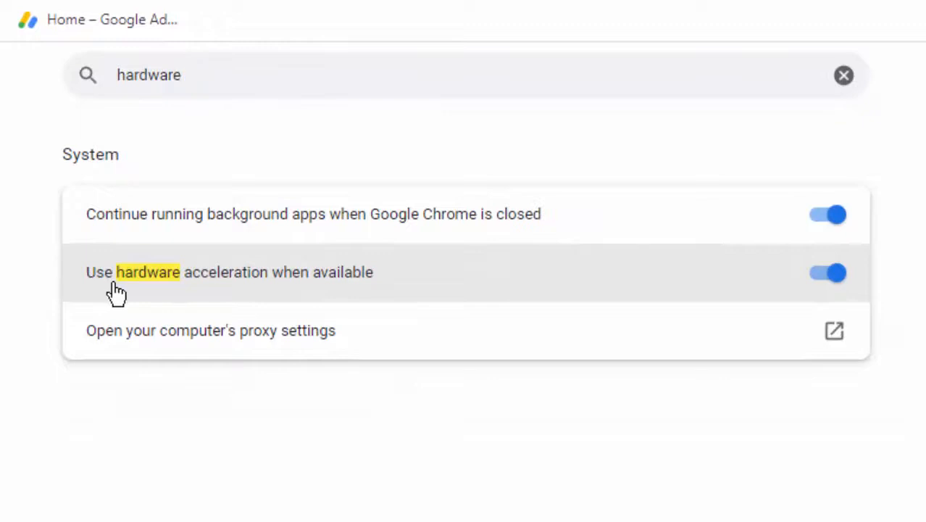
mouse_move(332, 281)
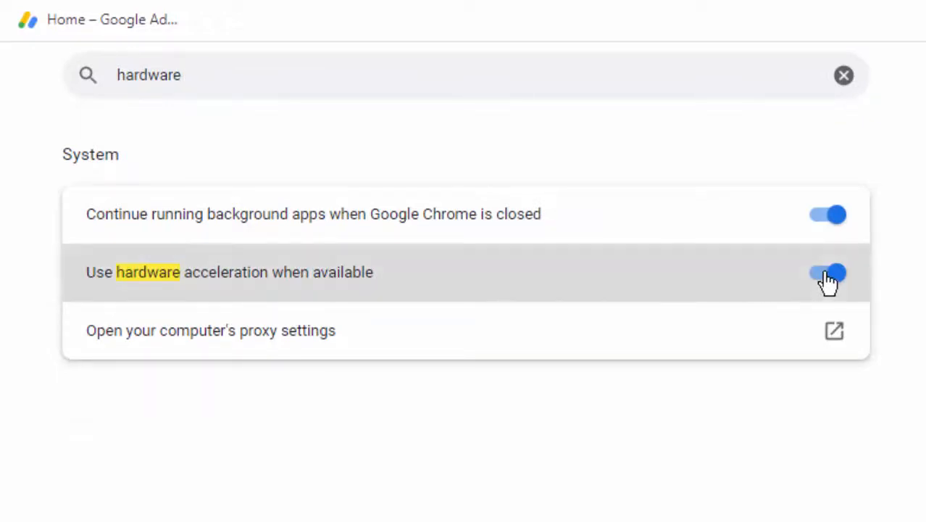
Switch off 'Use hardware acceleration when available', then start a new Incognito window.
click(827, 272)
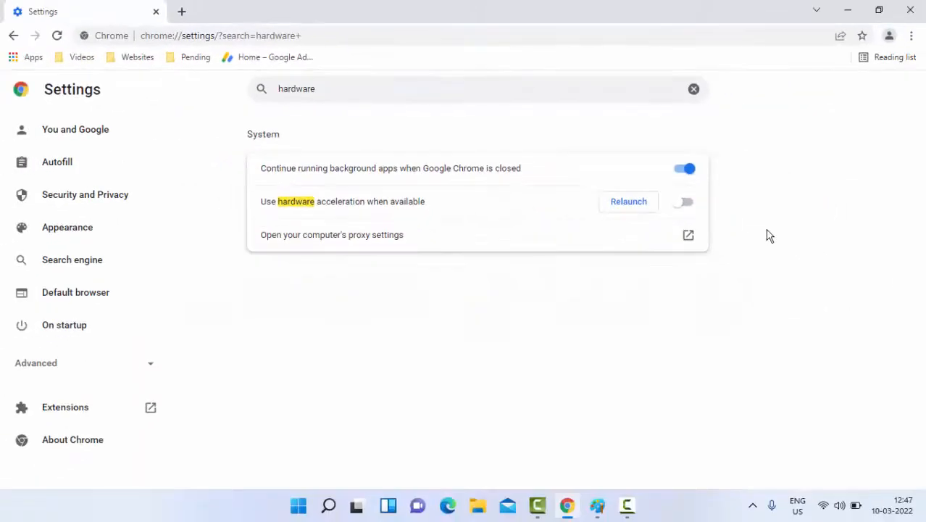
mouse_move(760, 226)
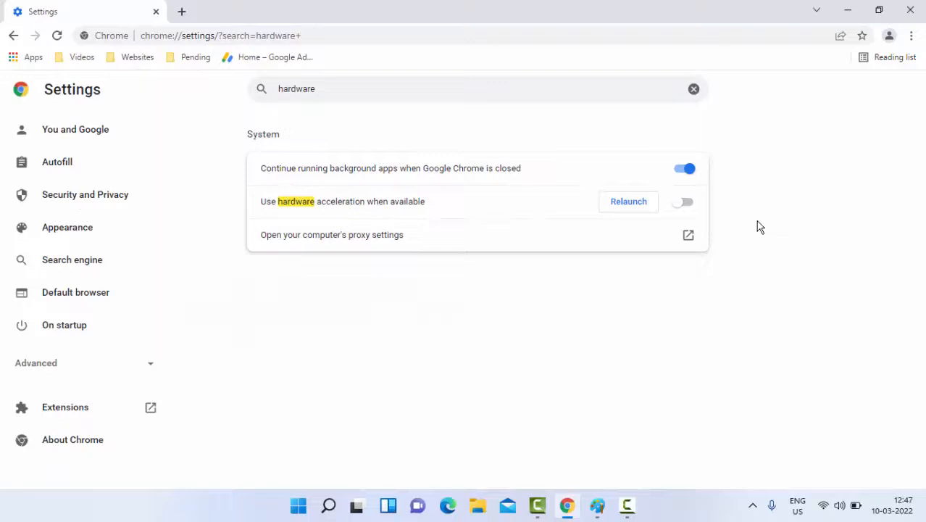
mouse_move(789, 215)
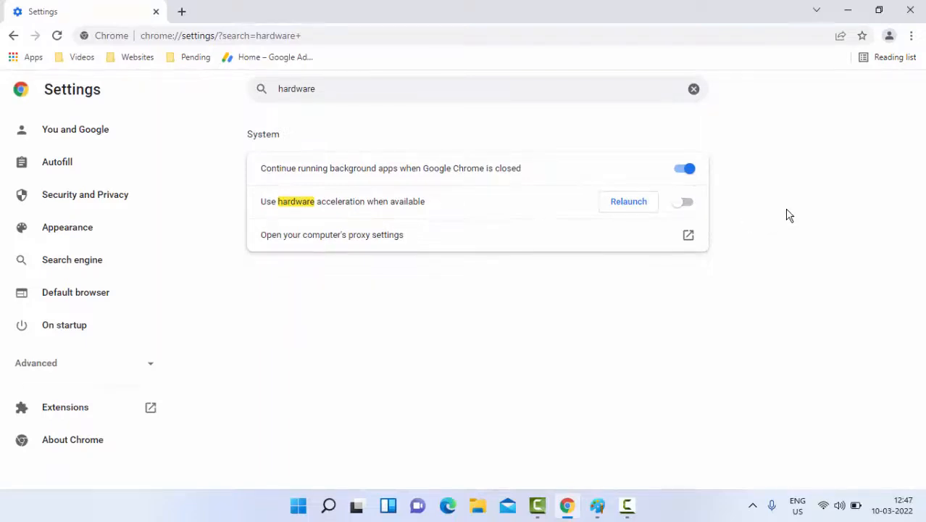
mouse_move(868, 159)
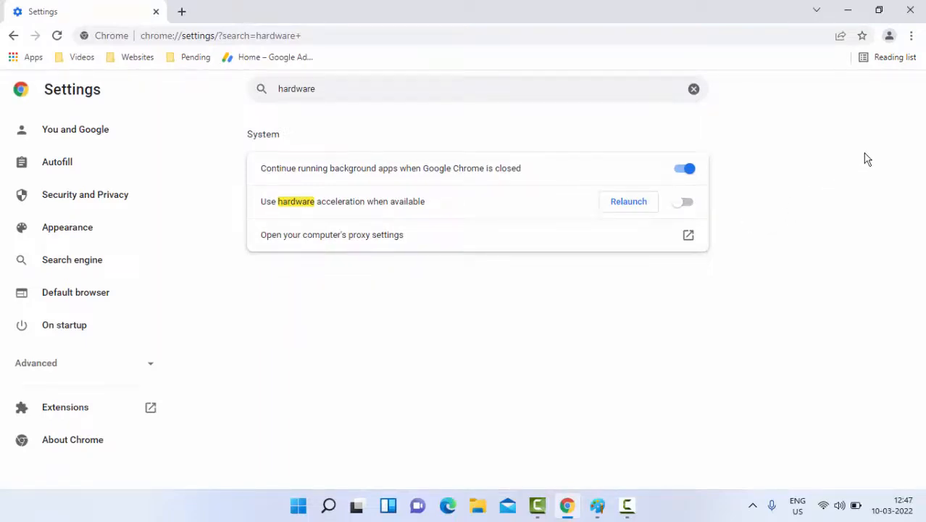
click(889, 35)
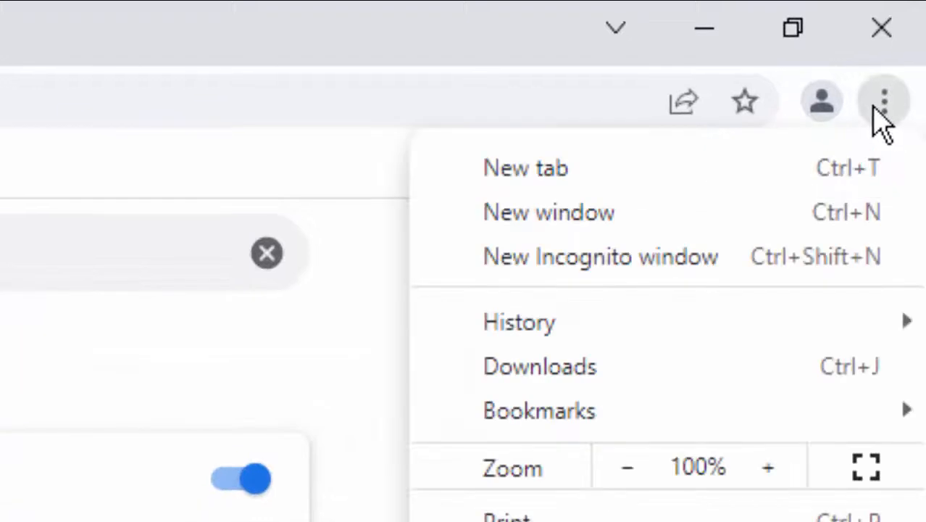
mouse_move(600, 256)
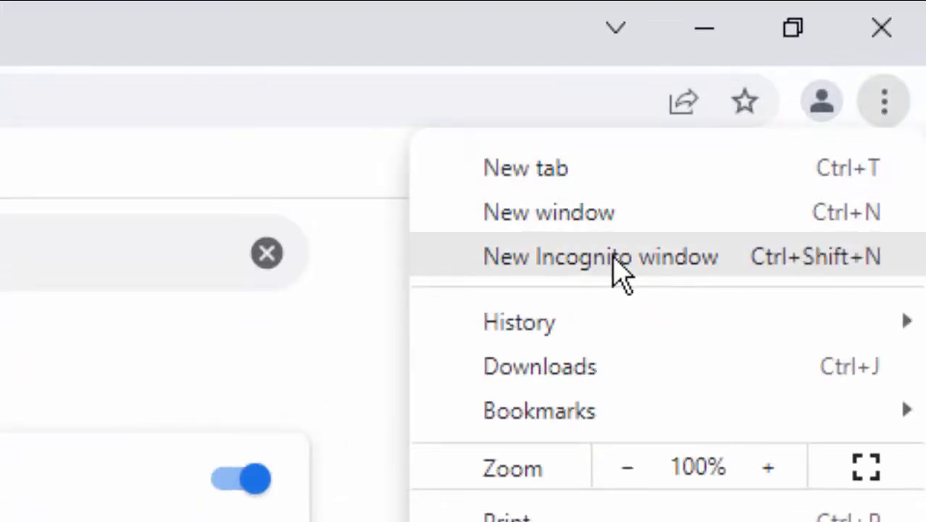
click(600, 256)
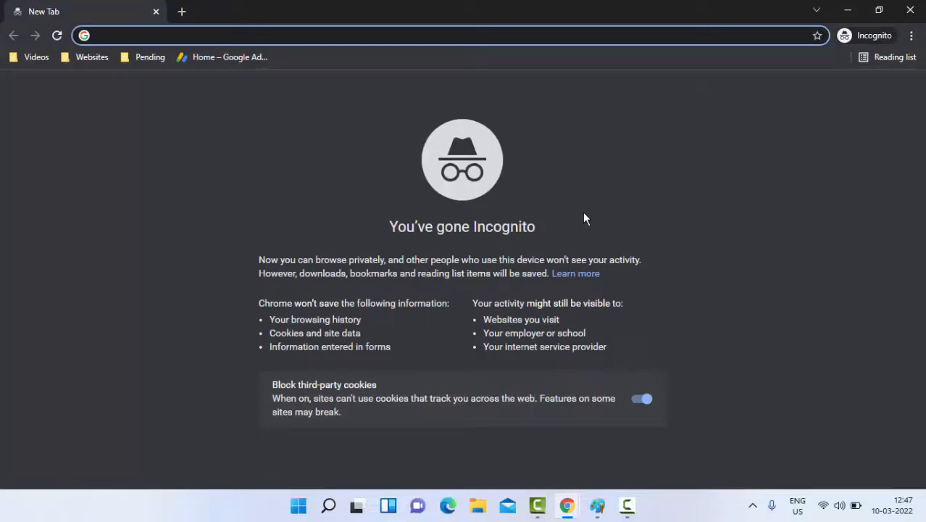
mouse_move(576, 209)
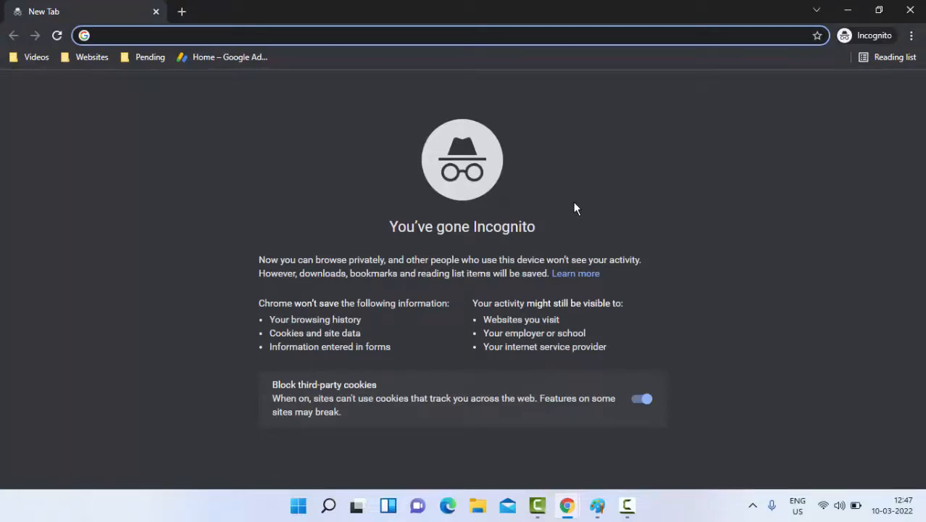
Place the cursor in the Incognito window's address bar, ready for a web address.
click(290, 35)
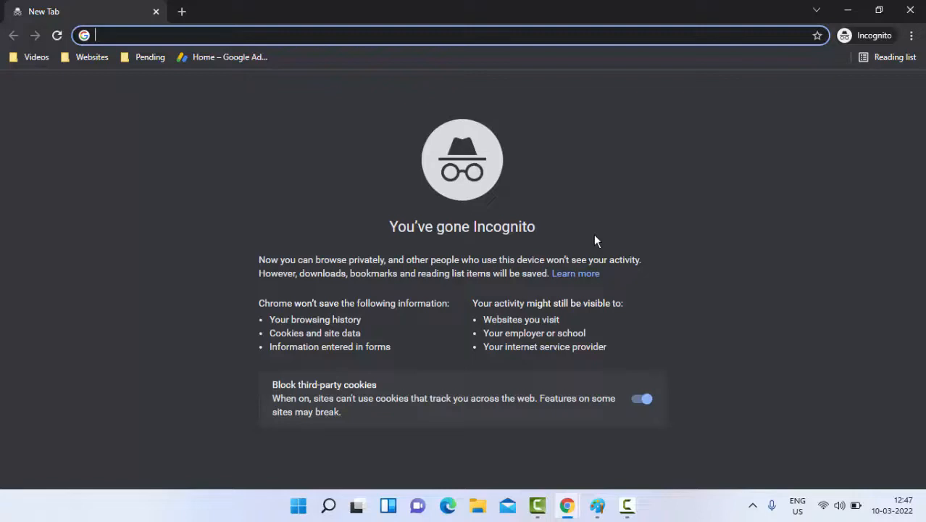
mouse_move(600, 228)
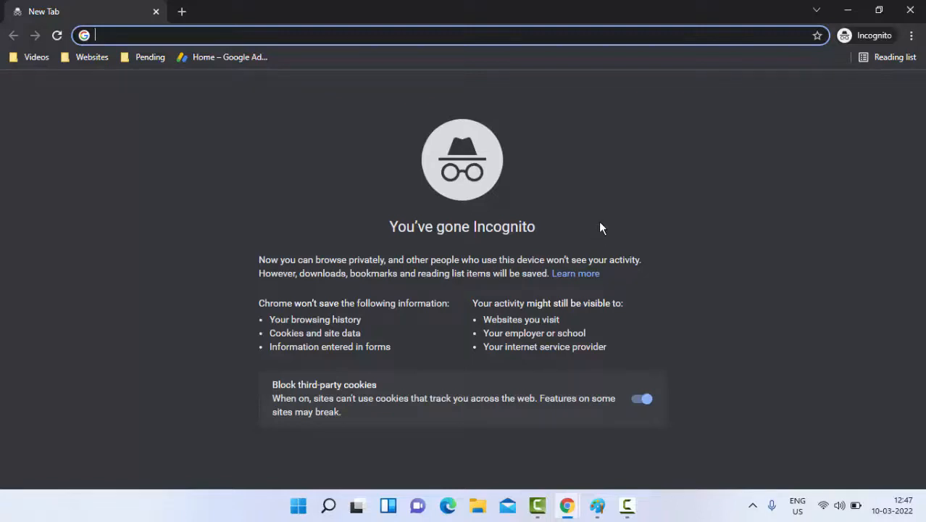